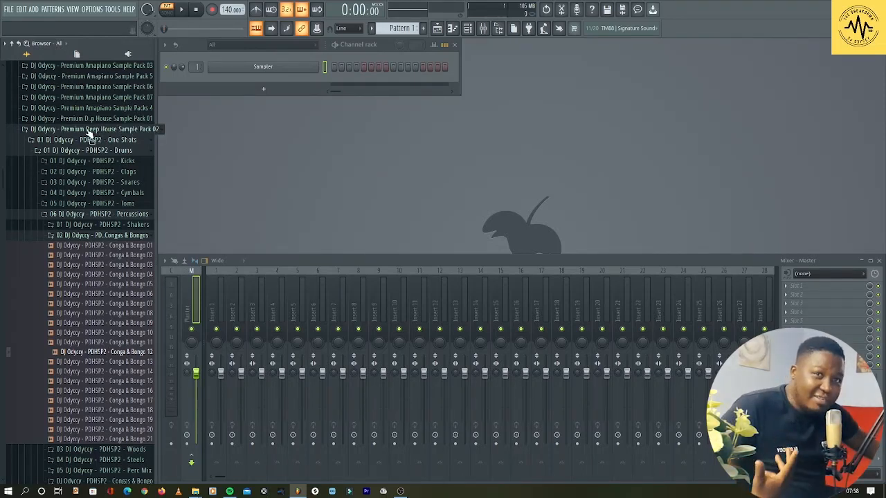
Open the Premium Deep House Sample Pack 02 folder in File Explorer via the Windows shell menu
{"action": "right_click", "coordinate": [90, 129]}
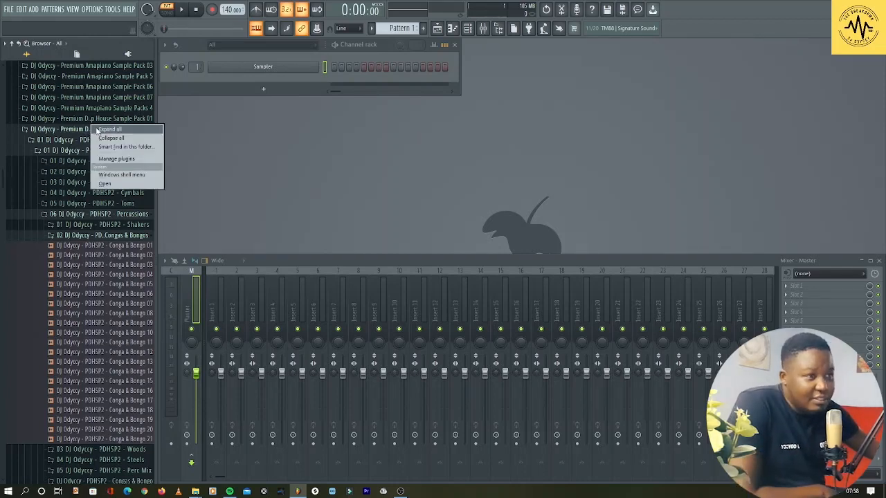
{"action": "mouse_move", "coordinate": [122, 174]}
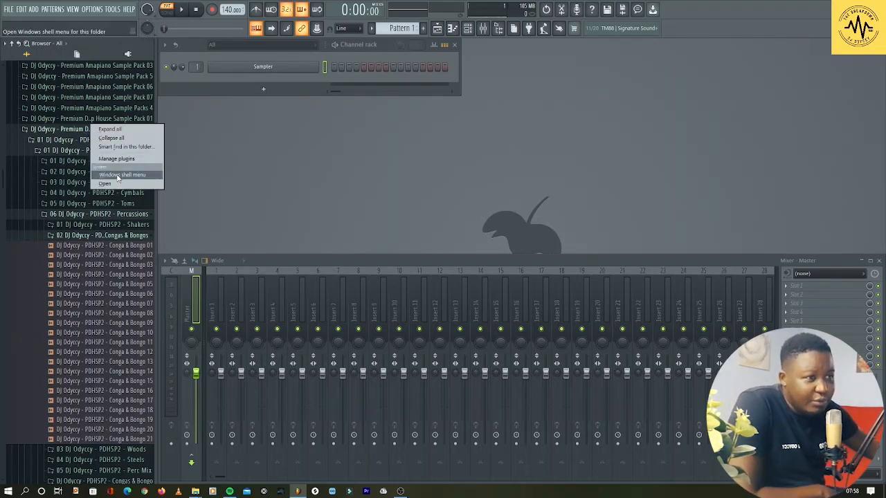
{"action": "left_click", "coordinate": [121, 174]}
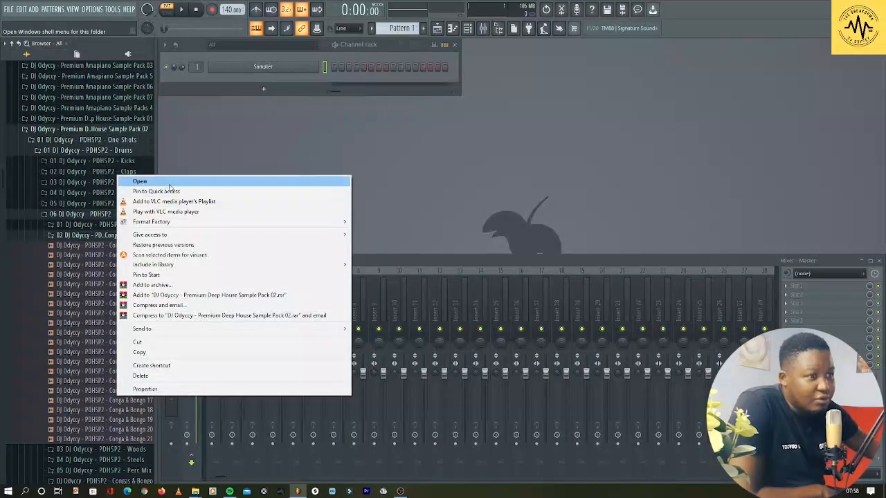
{"action": "left_click", "coordinate": [138, 181]}
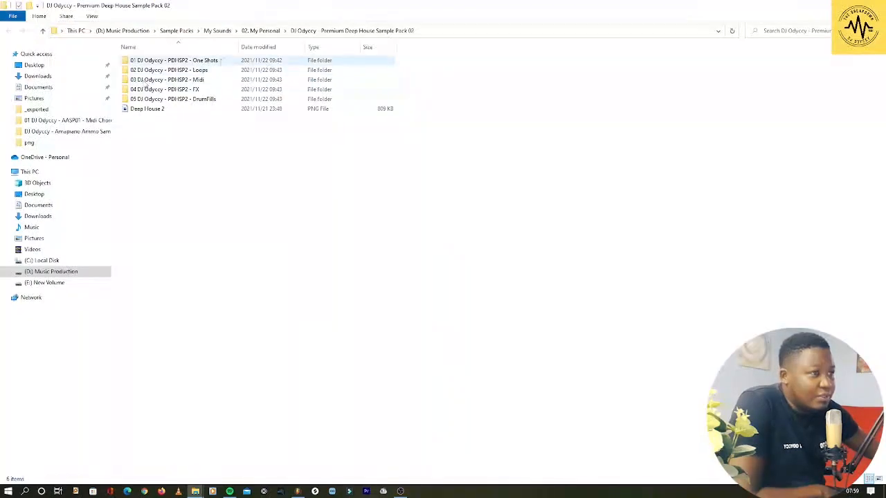
Go up to the My Personal folder and select the renamed PDHSP2 pack folder
{"action": "left_click", "coordinate": [9, 31]}
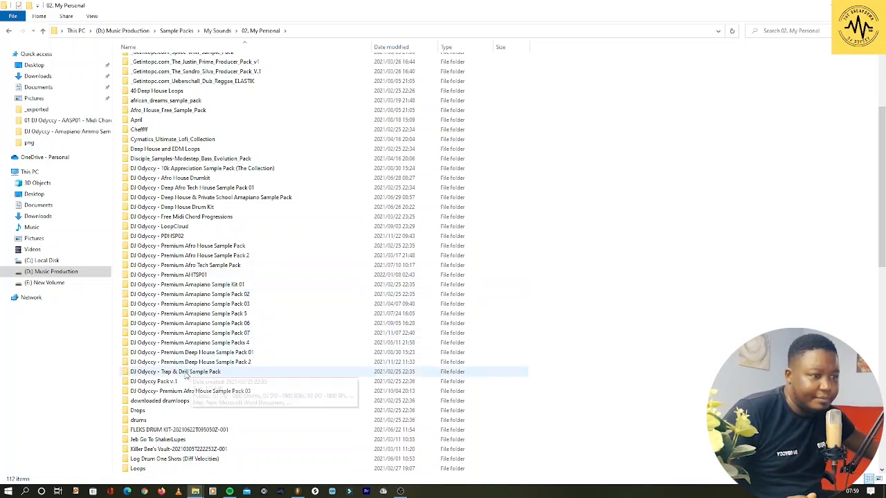
{"action": "left_click", "coordinate": [158, 235]}
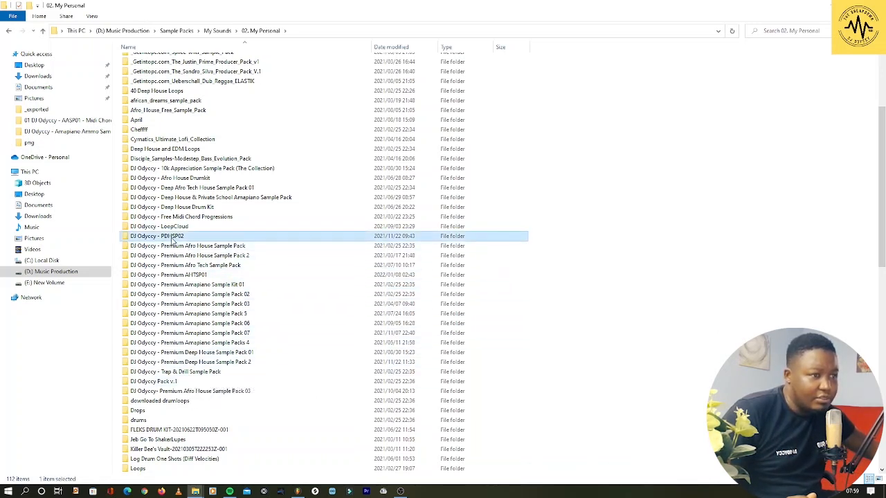
{"action": "mouse_move", "coordinate": [158, 235]}
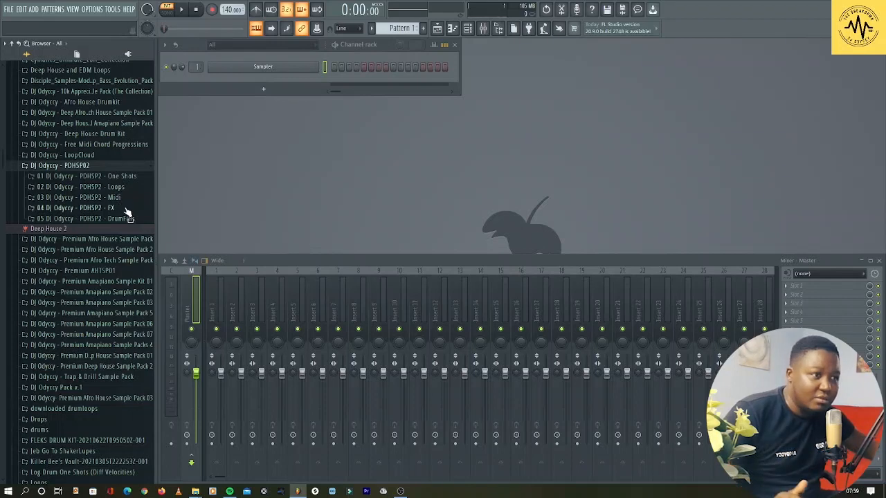
Expand the PDHSP2 pack's One Shots folder in the browser
{"action": "left_click", "coordinate": [31, 175]}
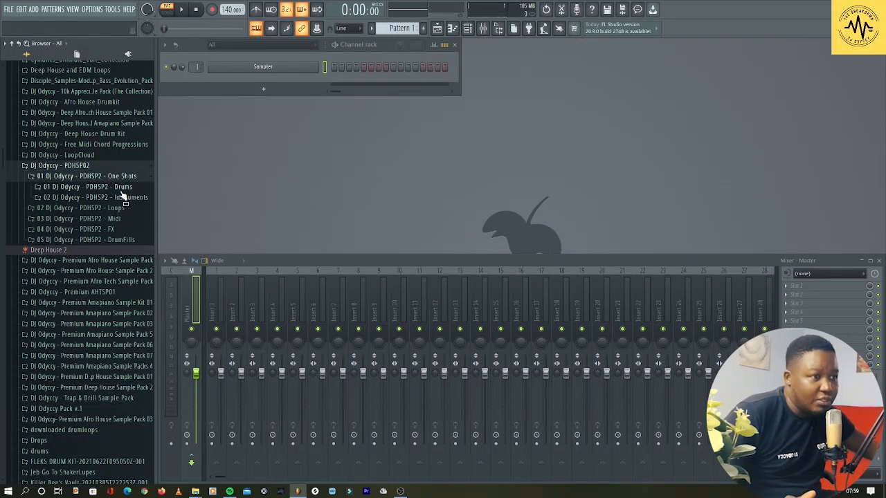